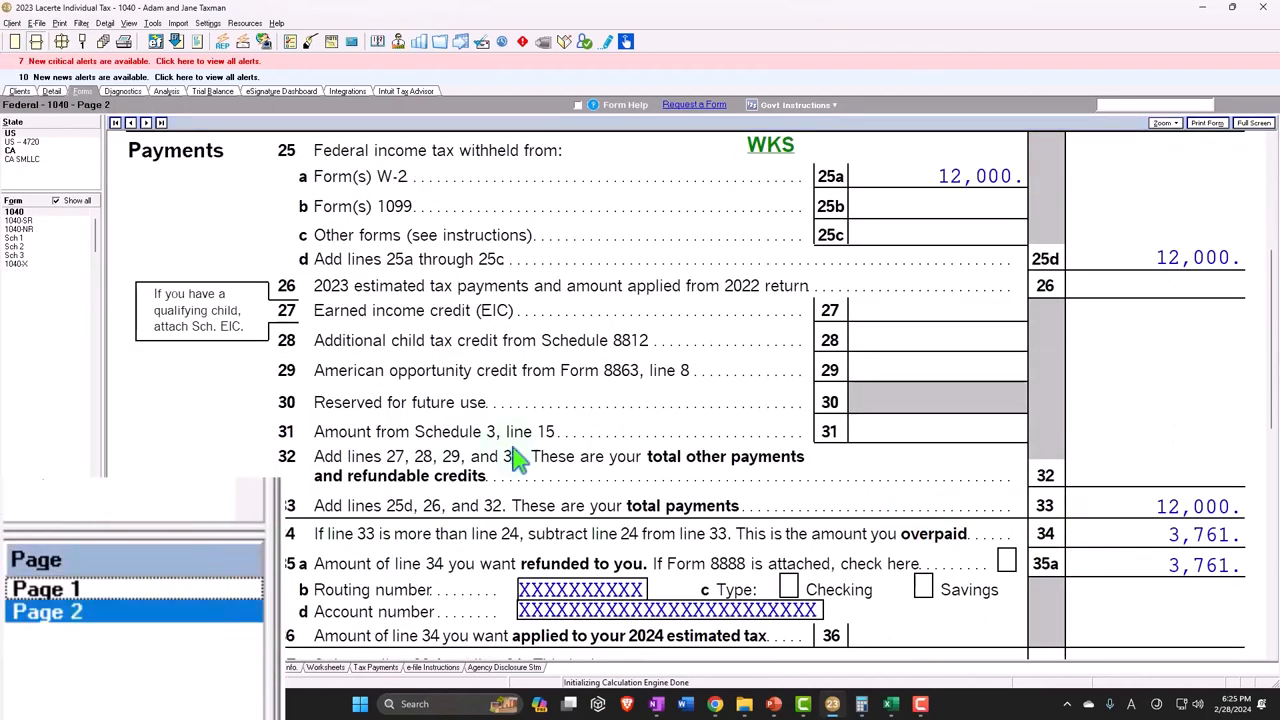
- Tick the taxpayer's Blind? box in Client Information and review Form 1040 page 1
left_click(44, 588)
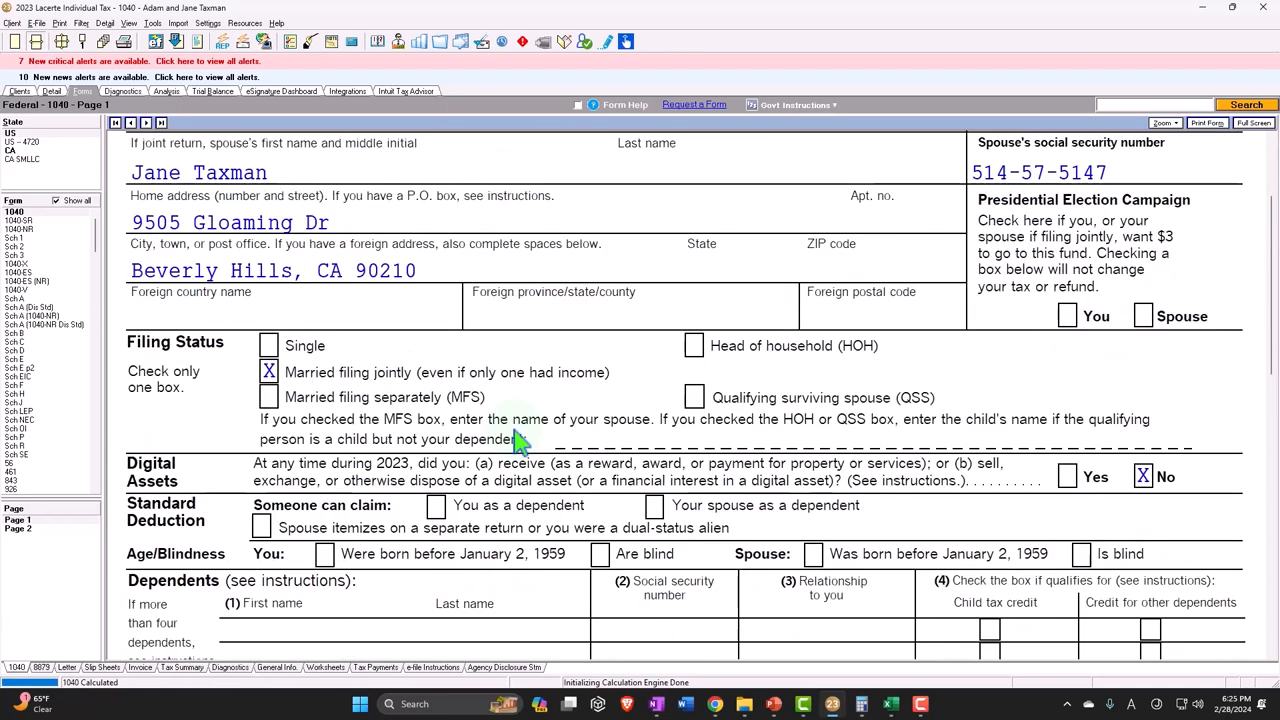
scroll("down", 3)
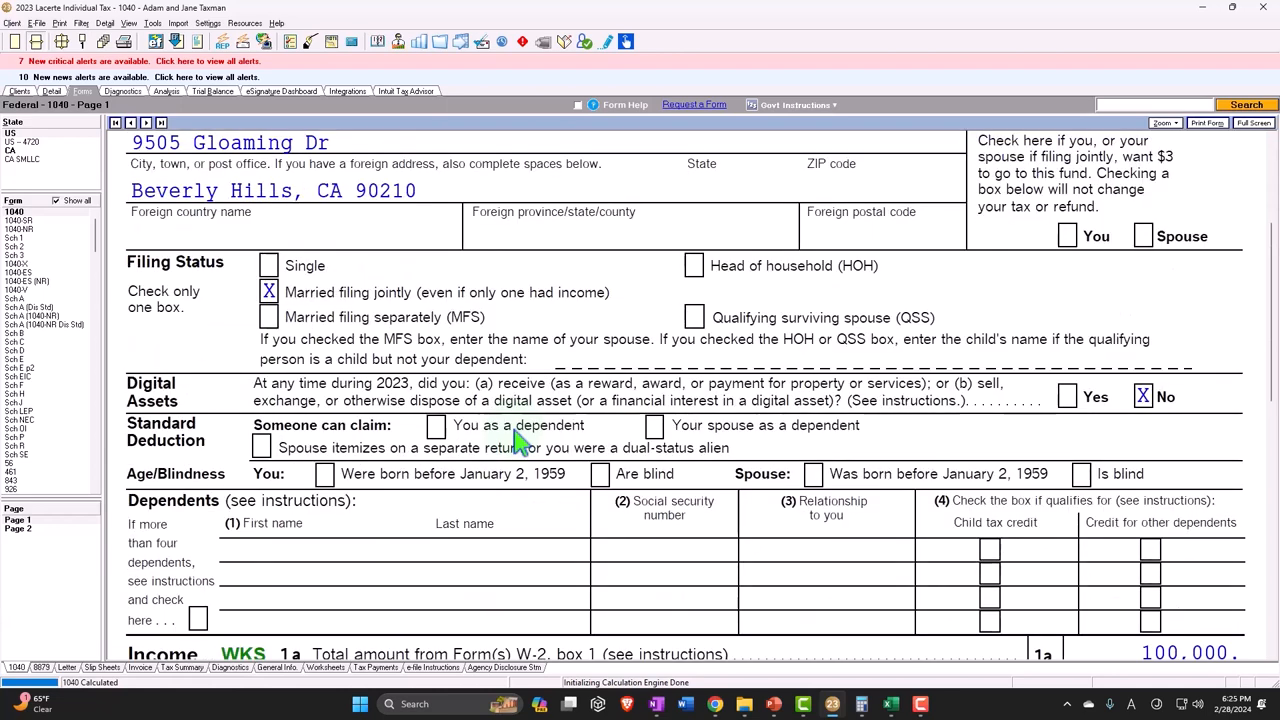
left_click(52, 92)
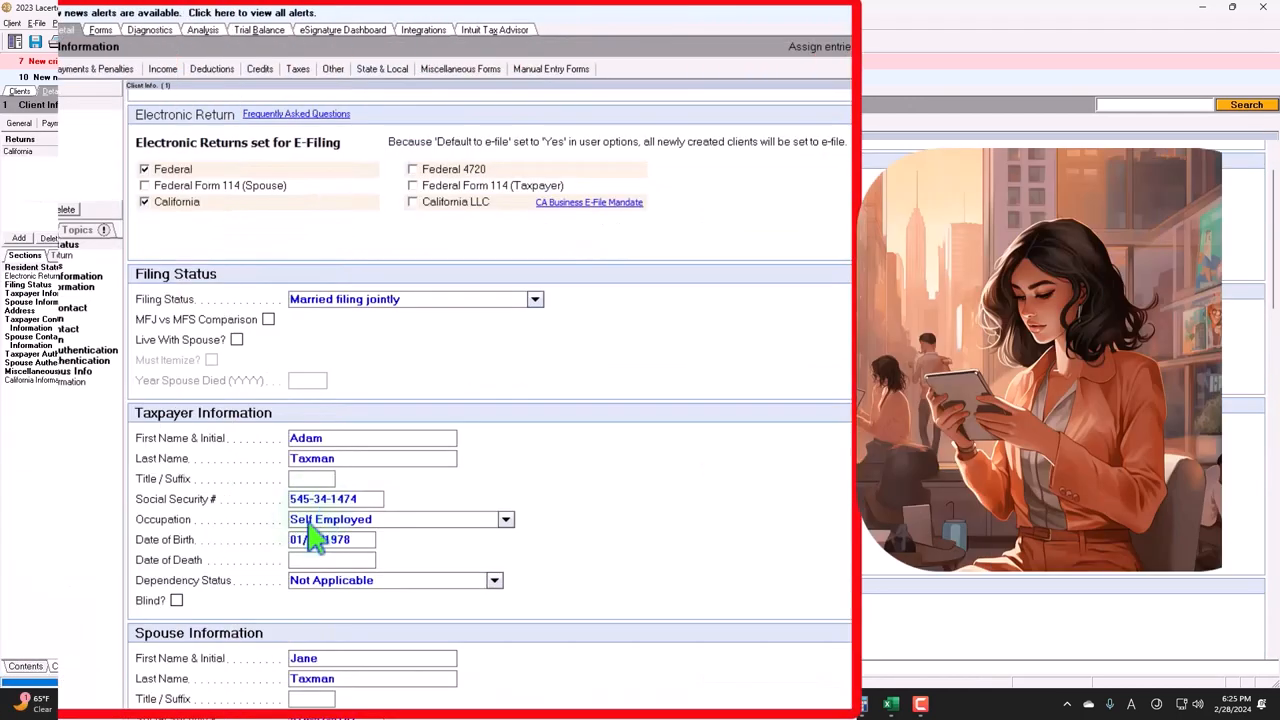
left_click(176, 600)
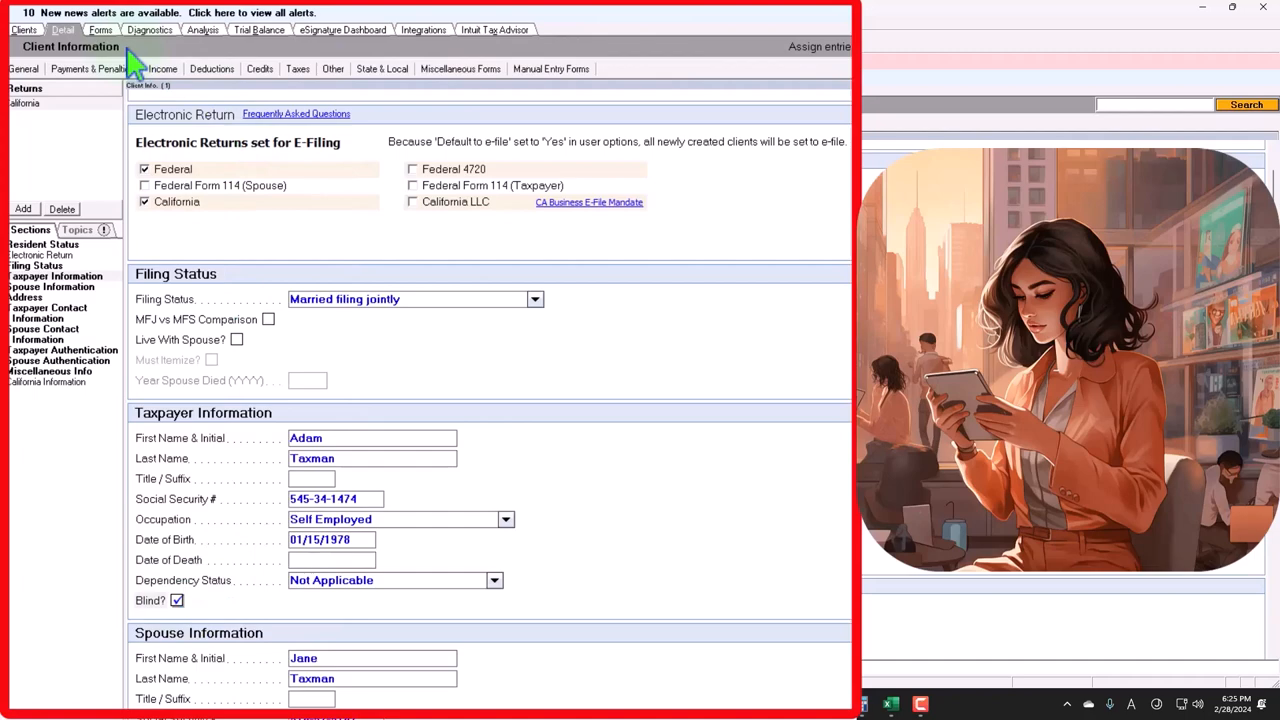
left_click(100, 30)
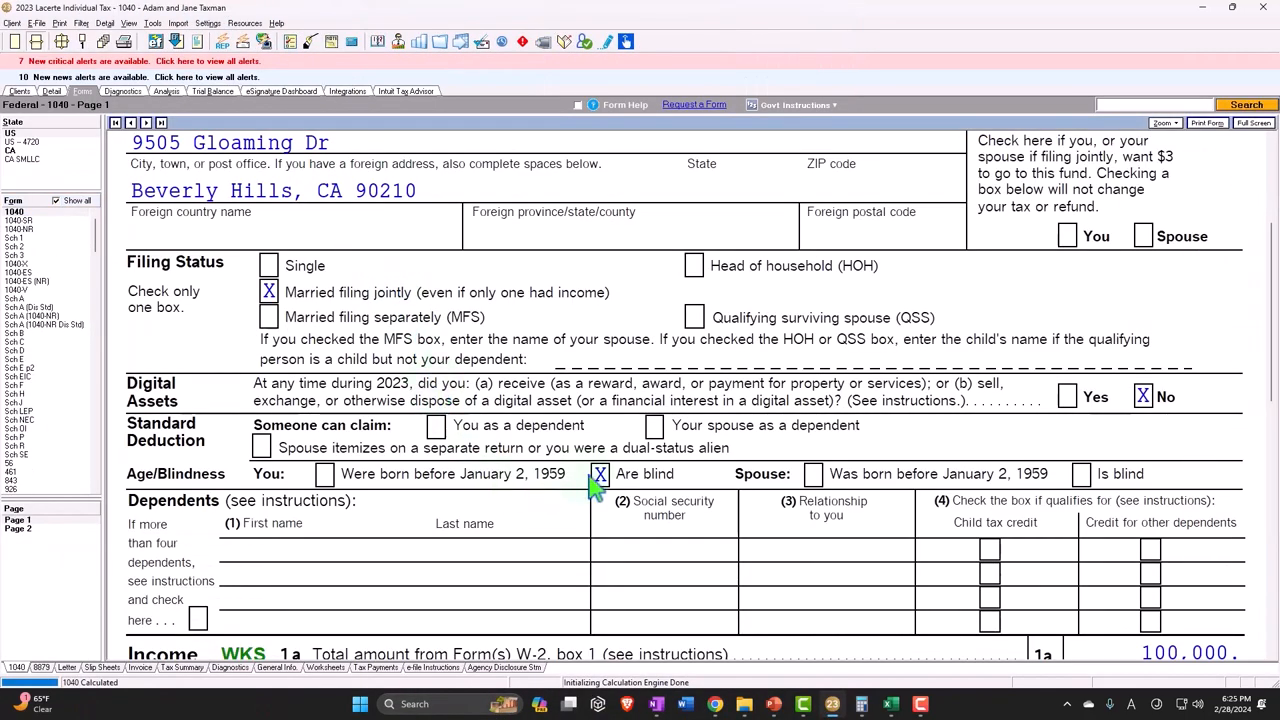
scroll("down", 3)
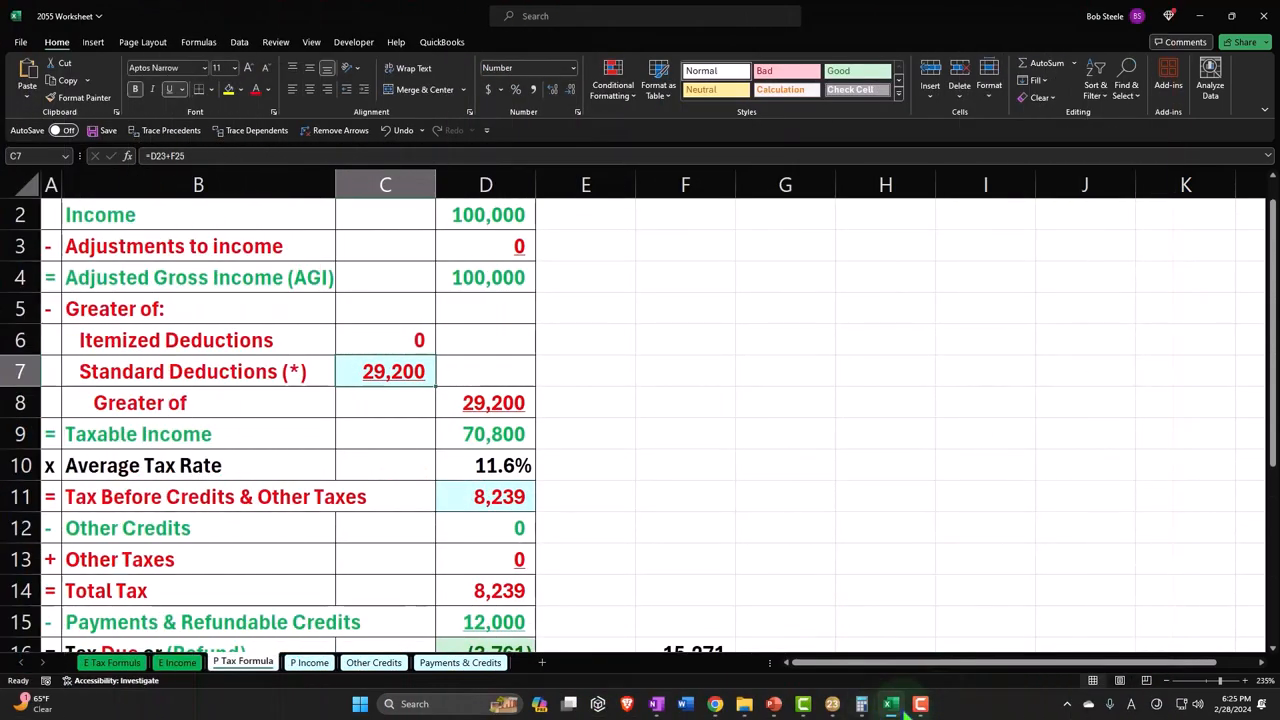
left_click(888, 704)
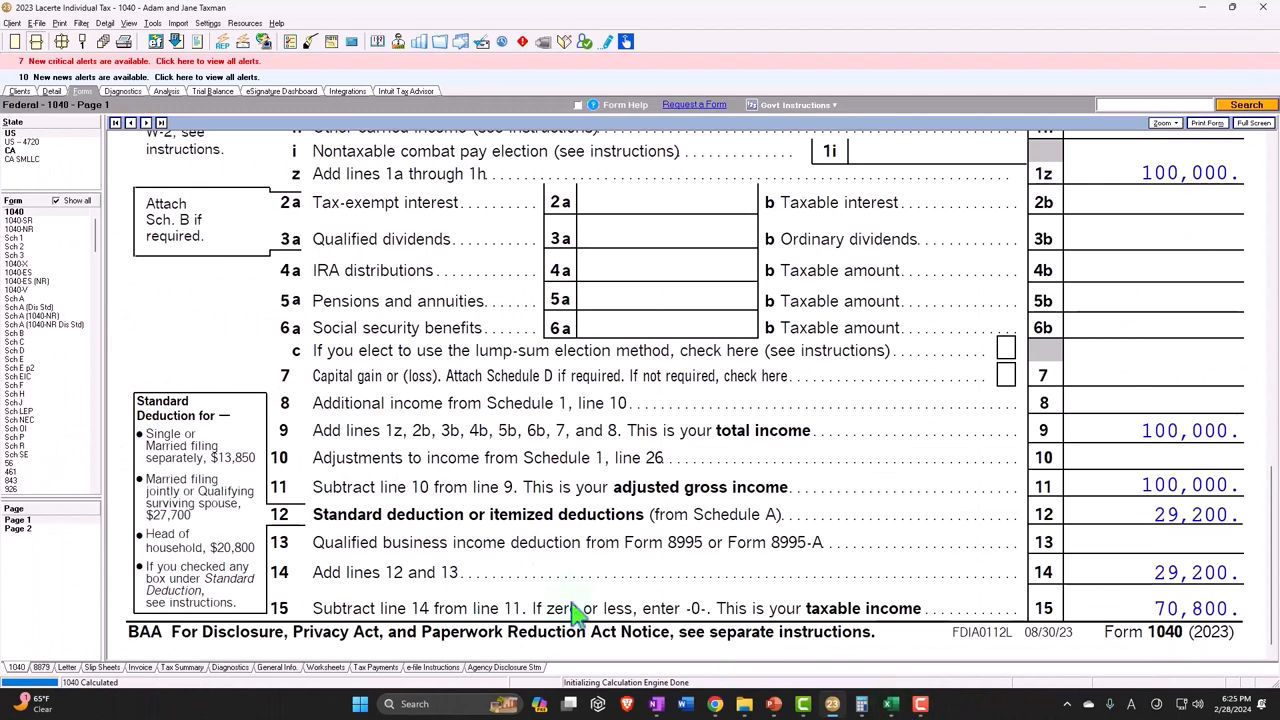
left_click(36, 64)
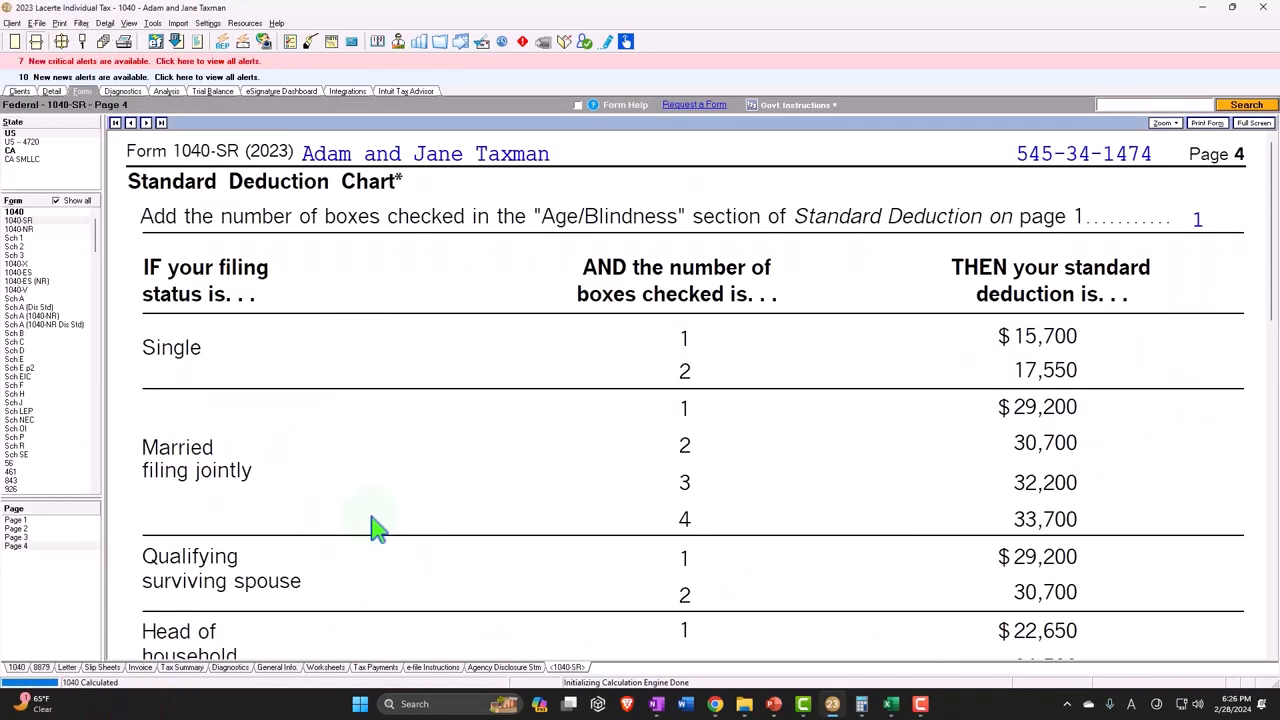
mouse_move(1044, 436)
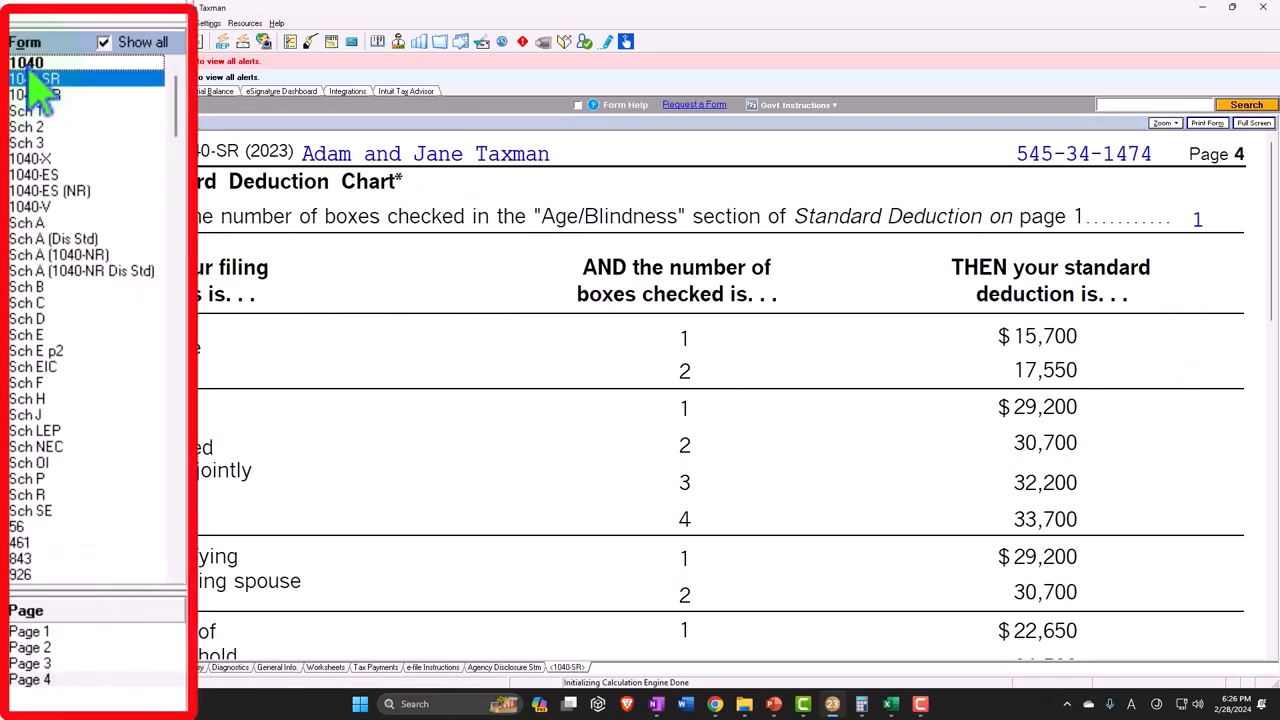
left_click(28, 62)
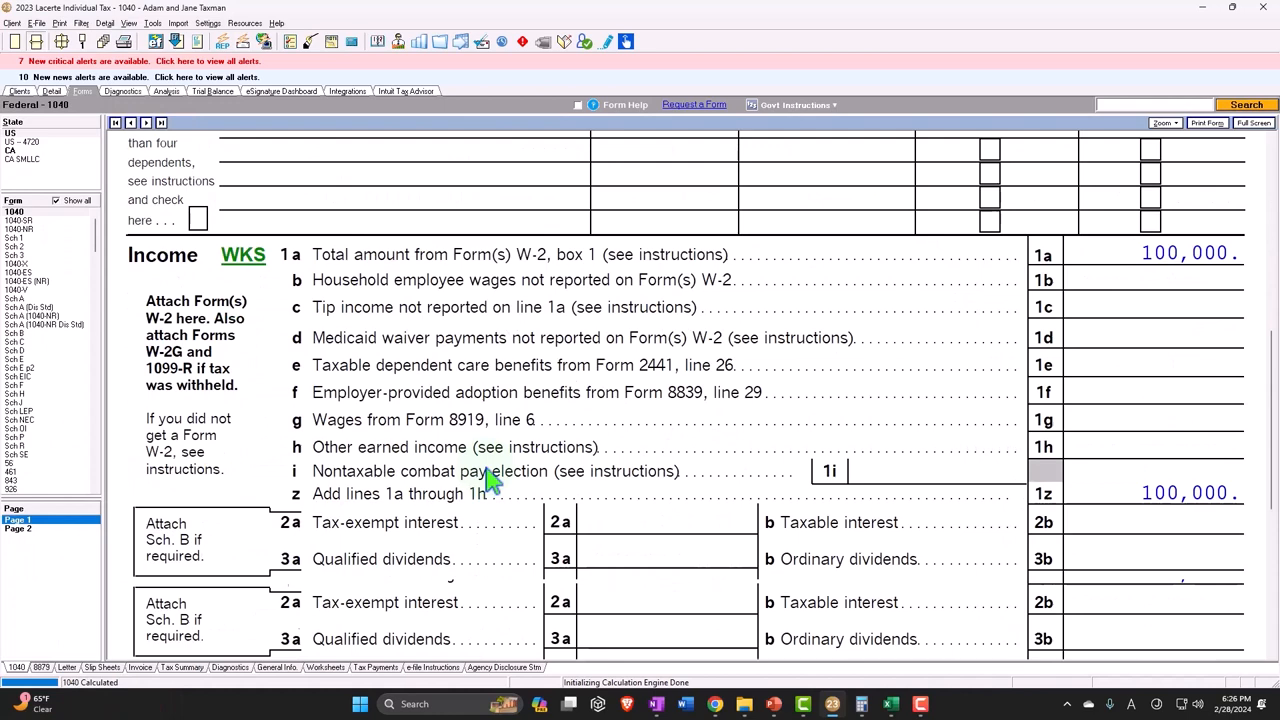
scroll("down", 3)
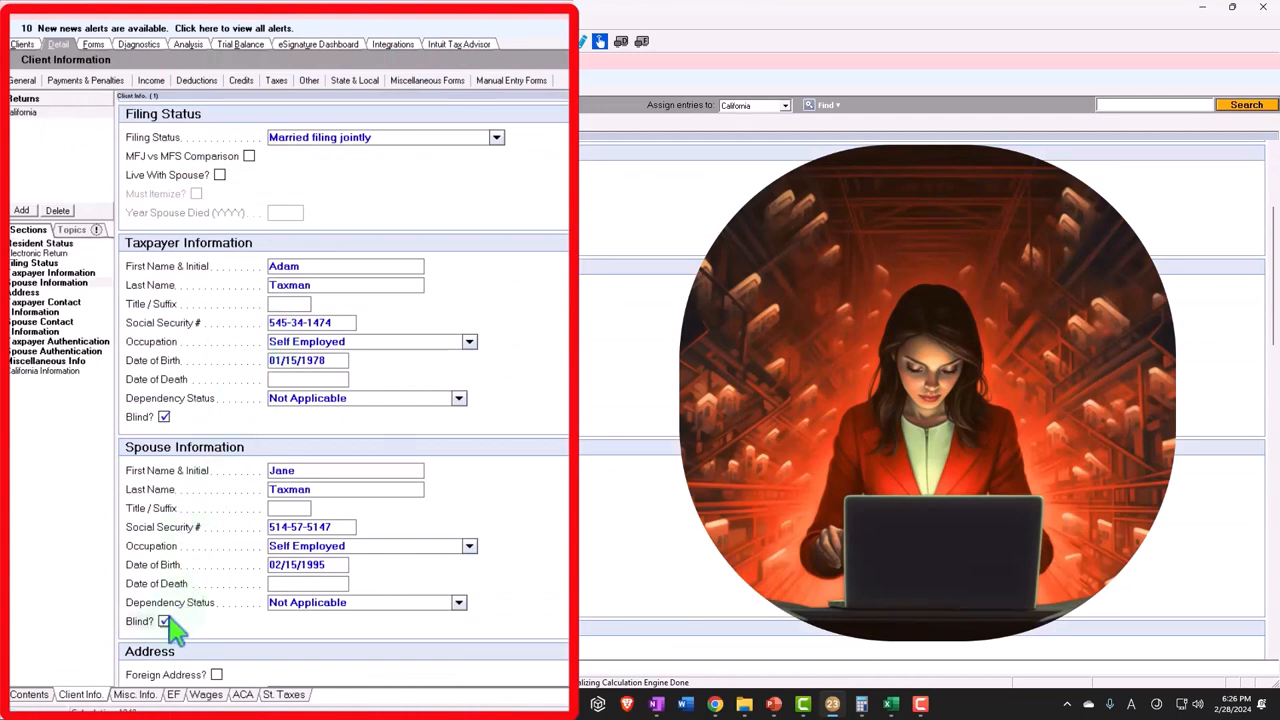
- Tick the spouse's Blind? box in Client Information and review Form 1040 page 1
left_click(92, 44)
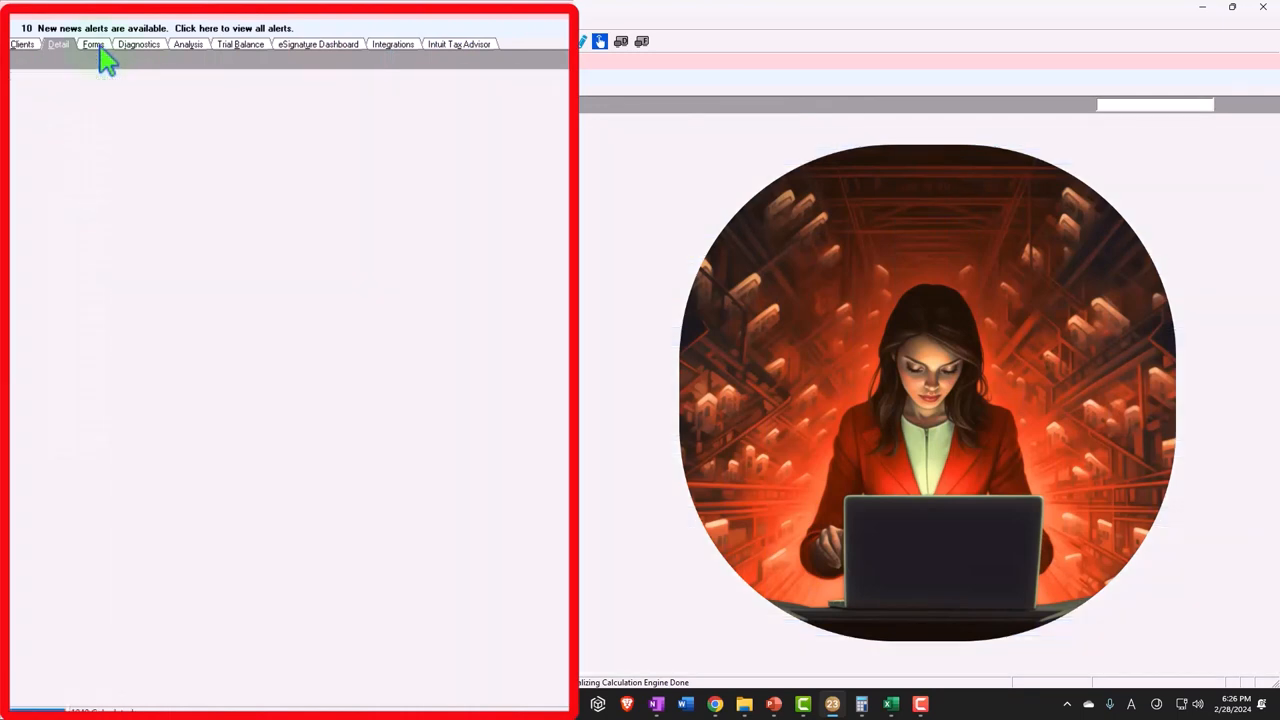
left_click(92, 44)
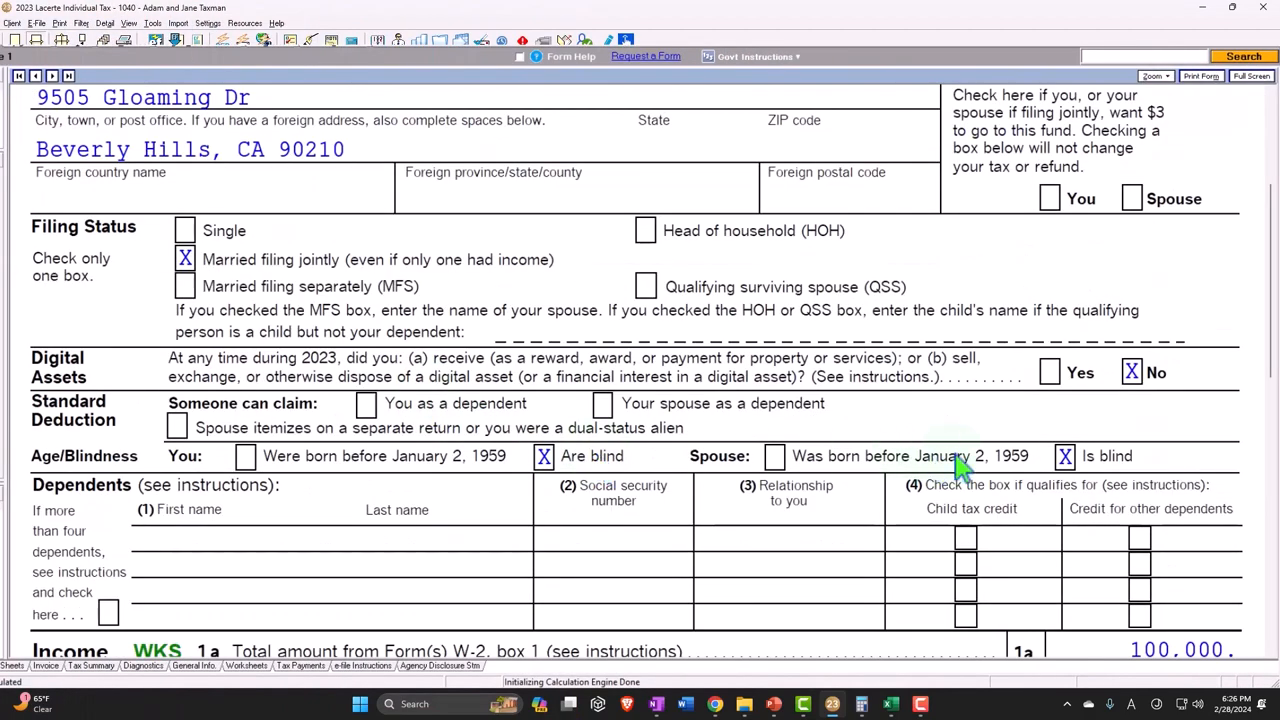
scroll("down", 3)
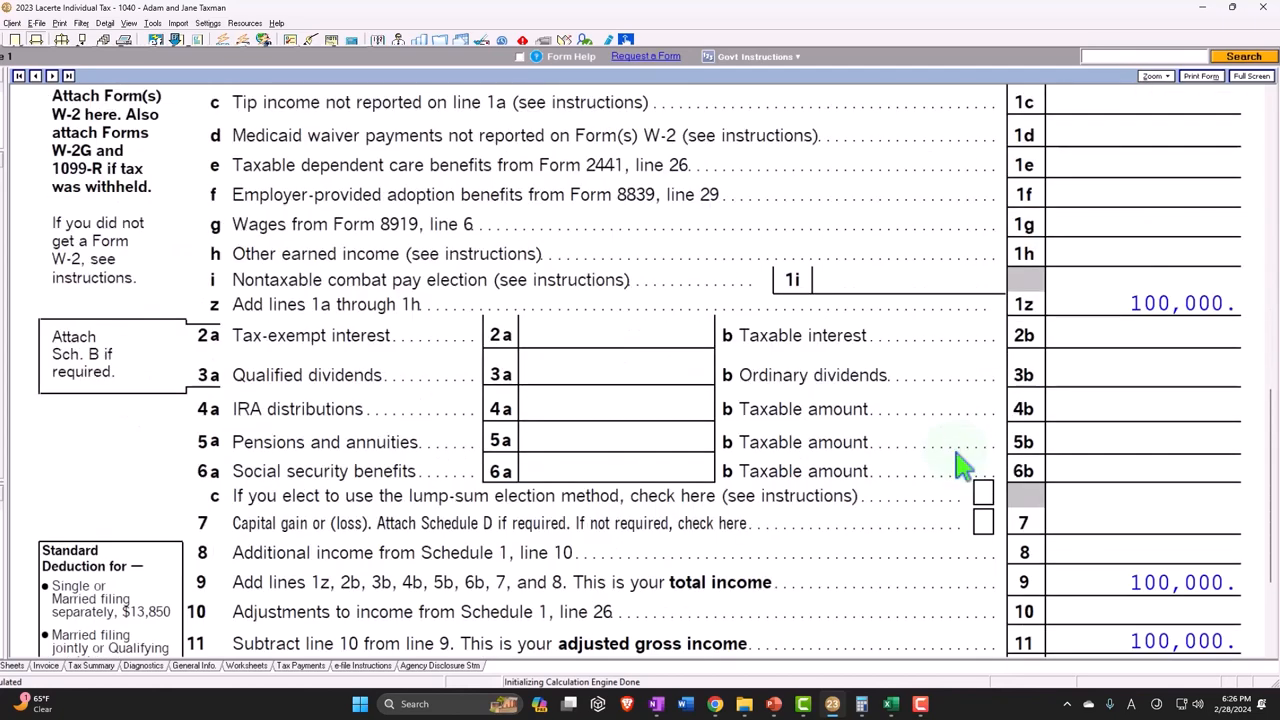
scroll("down", 3)
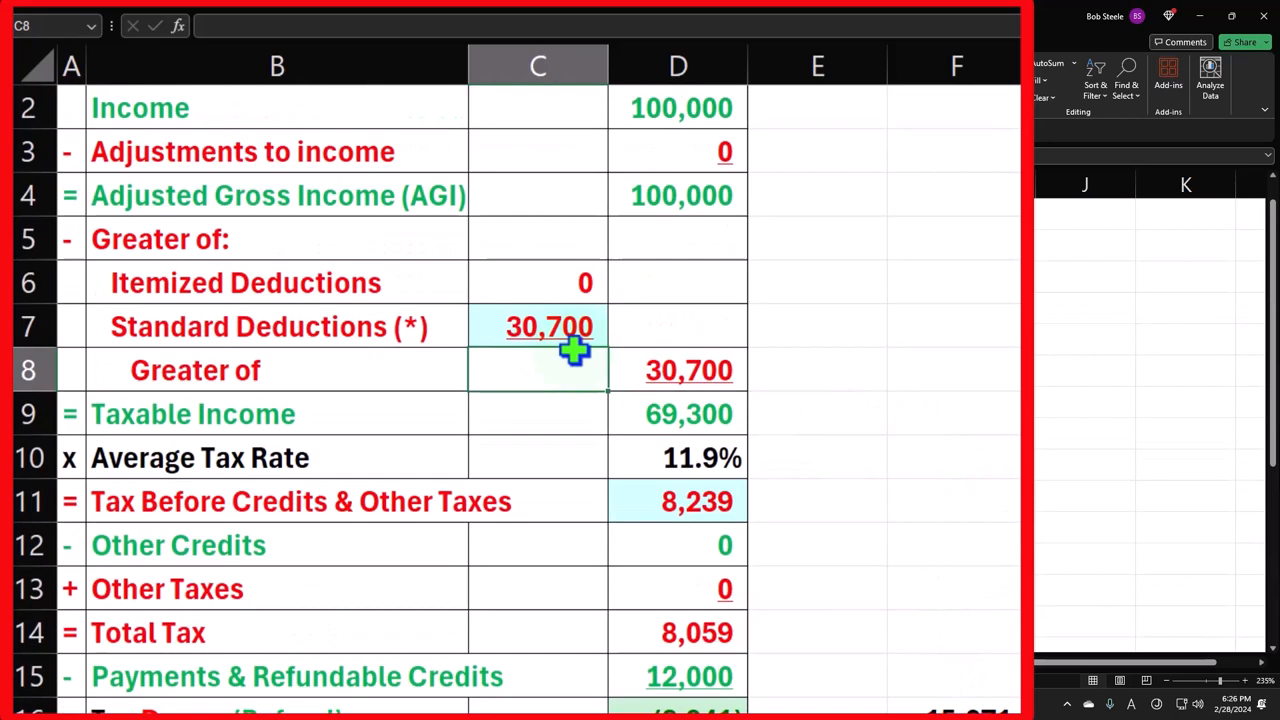
- Enter 30,700 as the standard deduction in cell C7
left_click(678, 414)
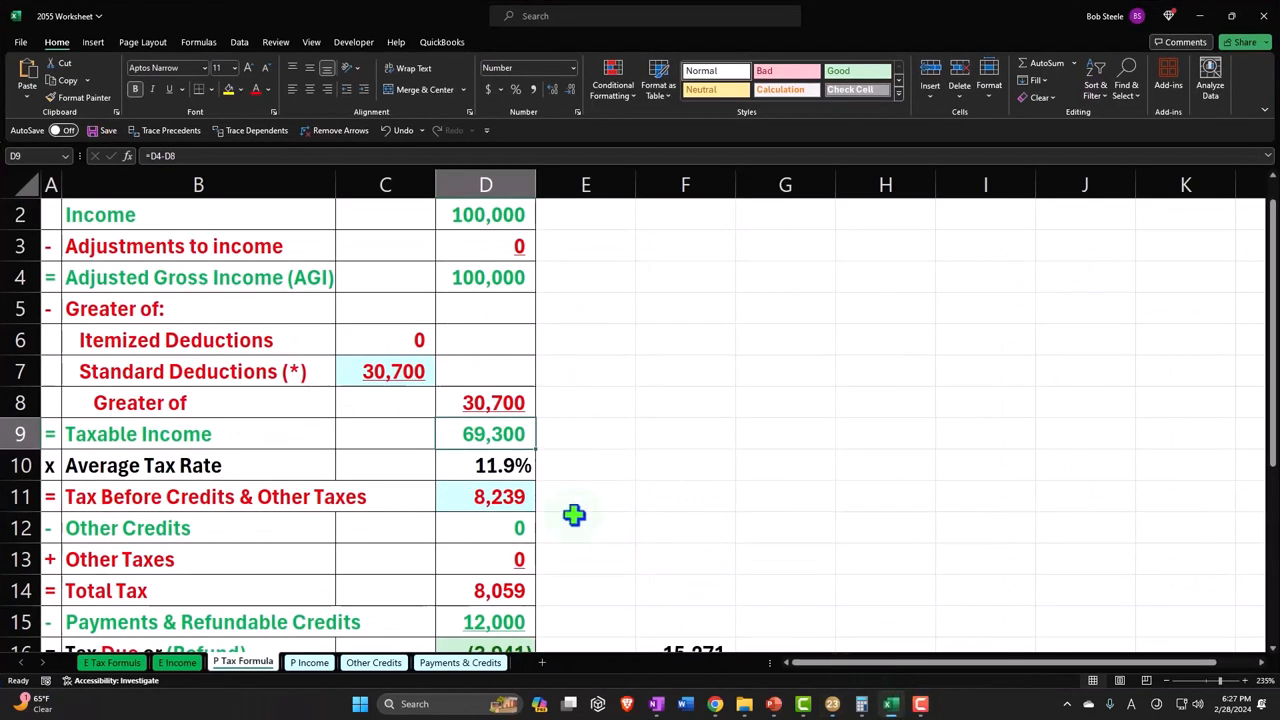
type("78")
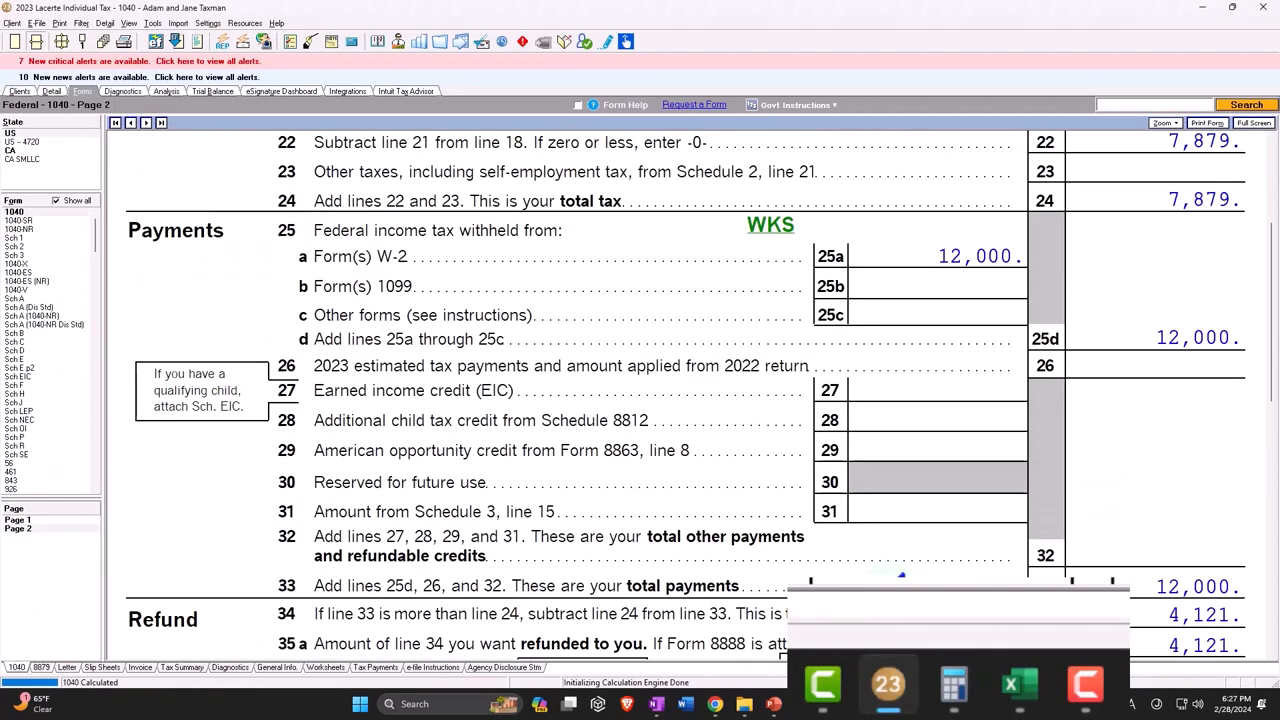
scroll("down", 3)
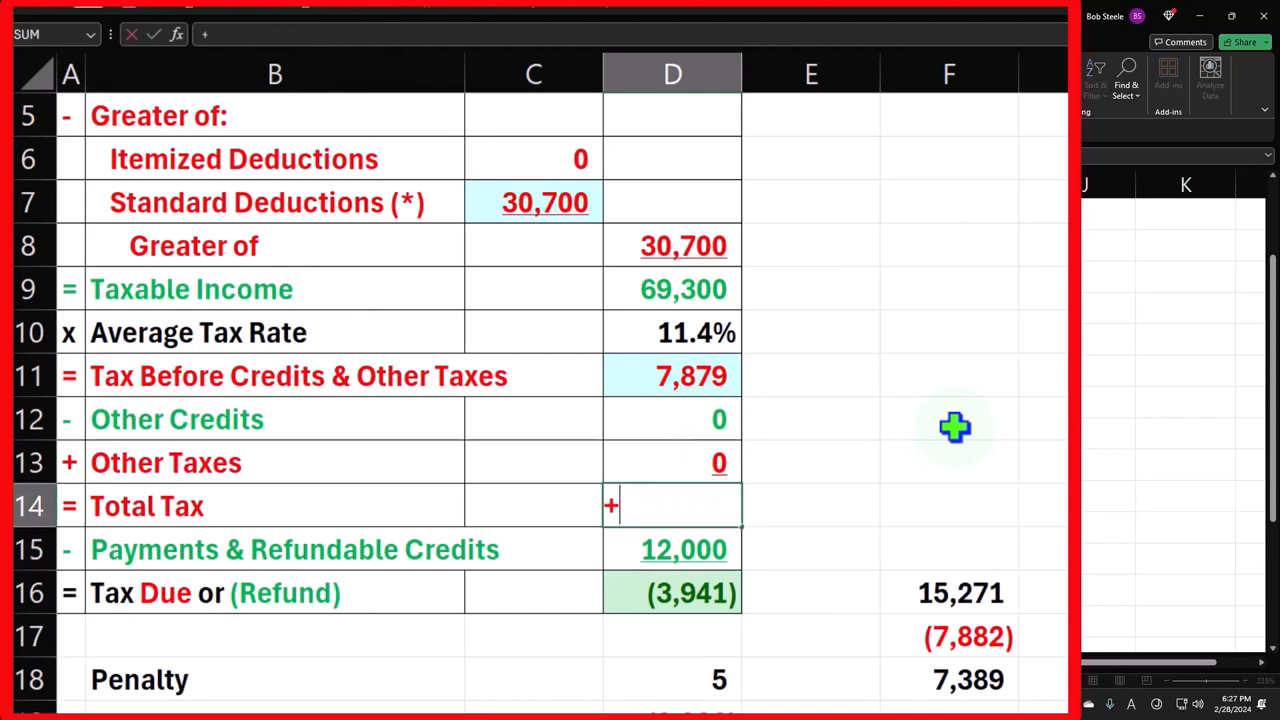
- Enter 7,879 tax before credits and rebuild the D14 total tax formula
left_click(692, 376)
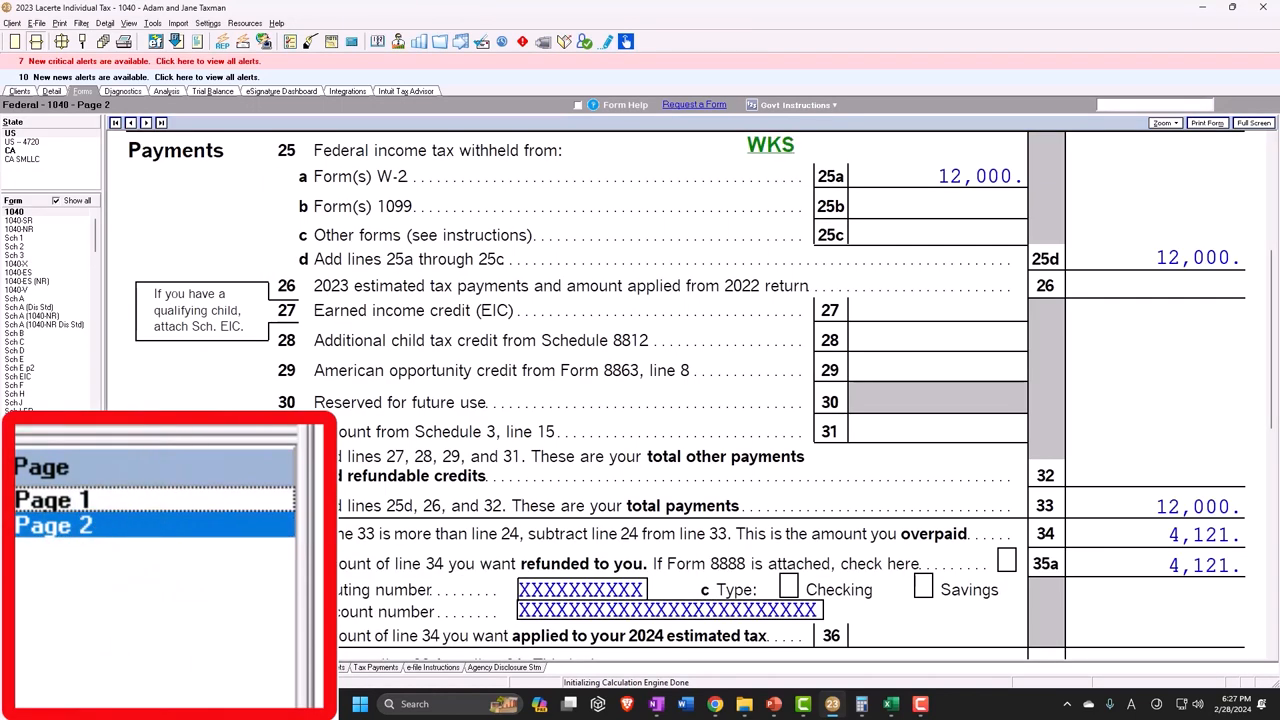
left_click(52, 500)
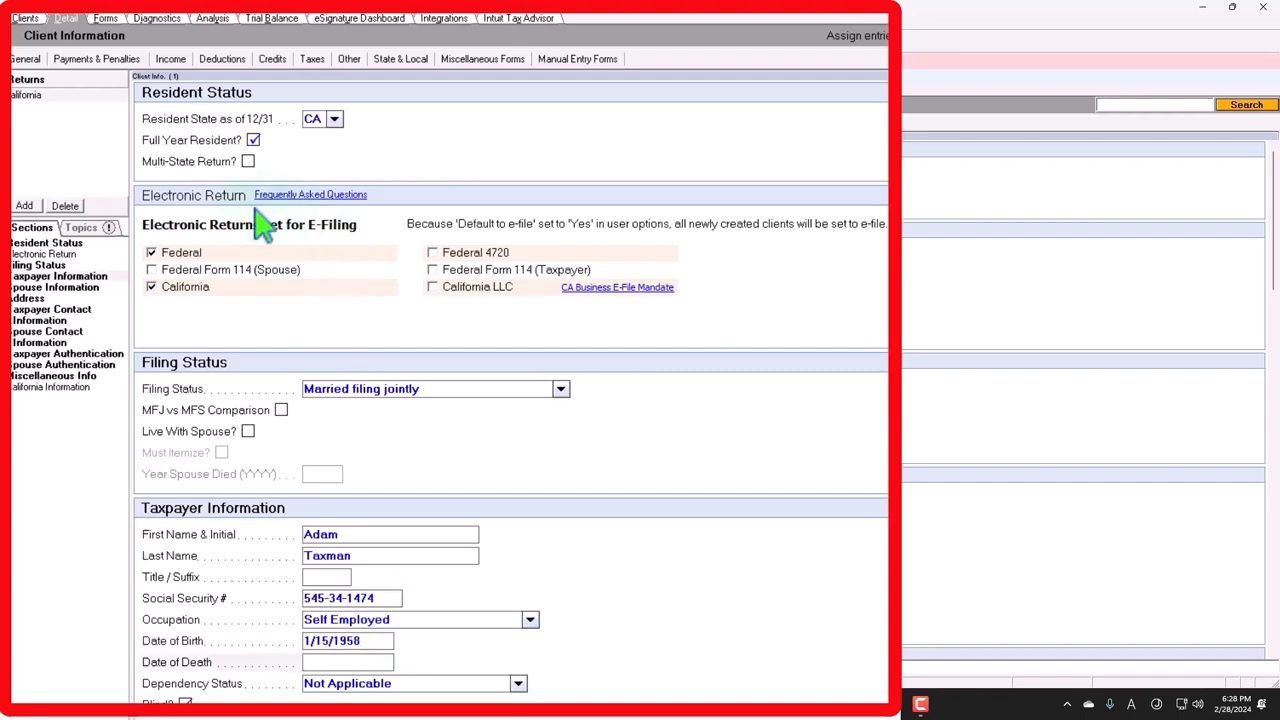
left_click(82, 18)
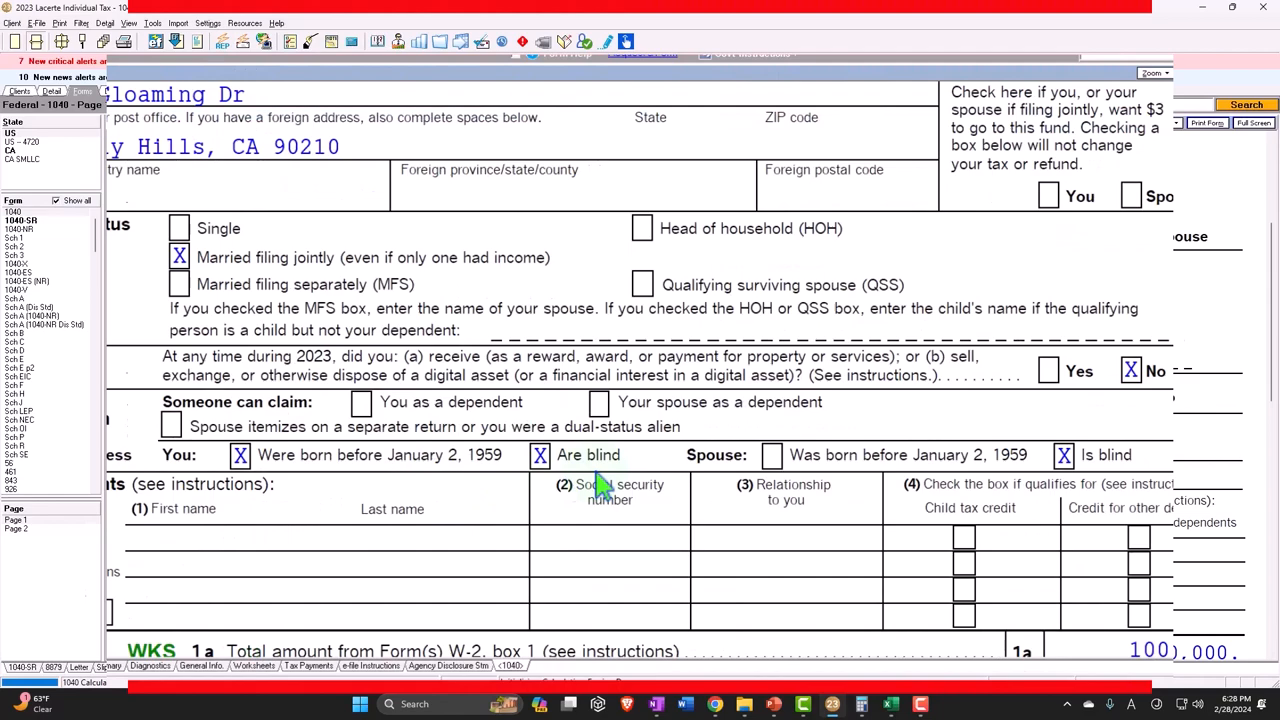
scroll("down", 3)
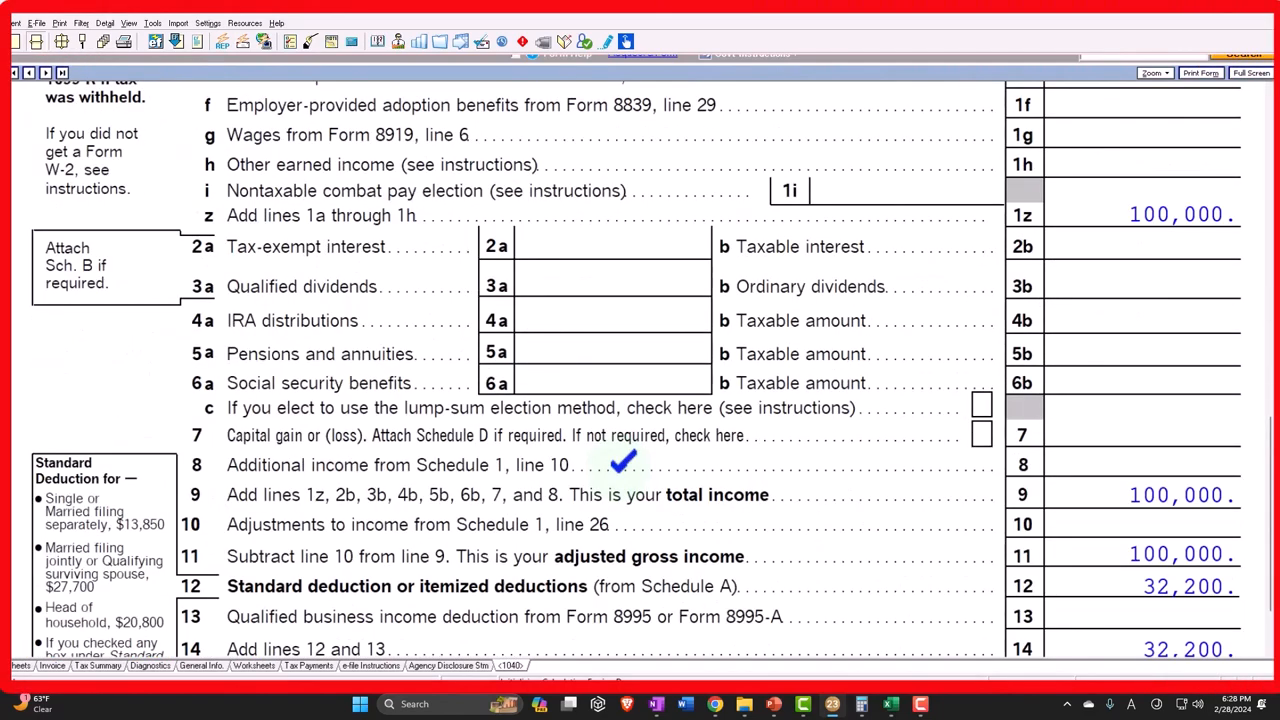
scroll("down", 3)
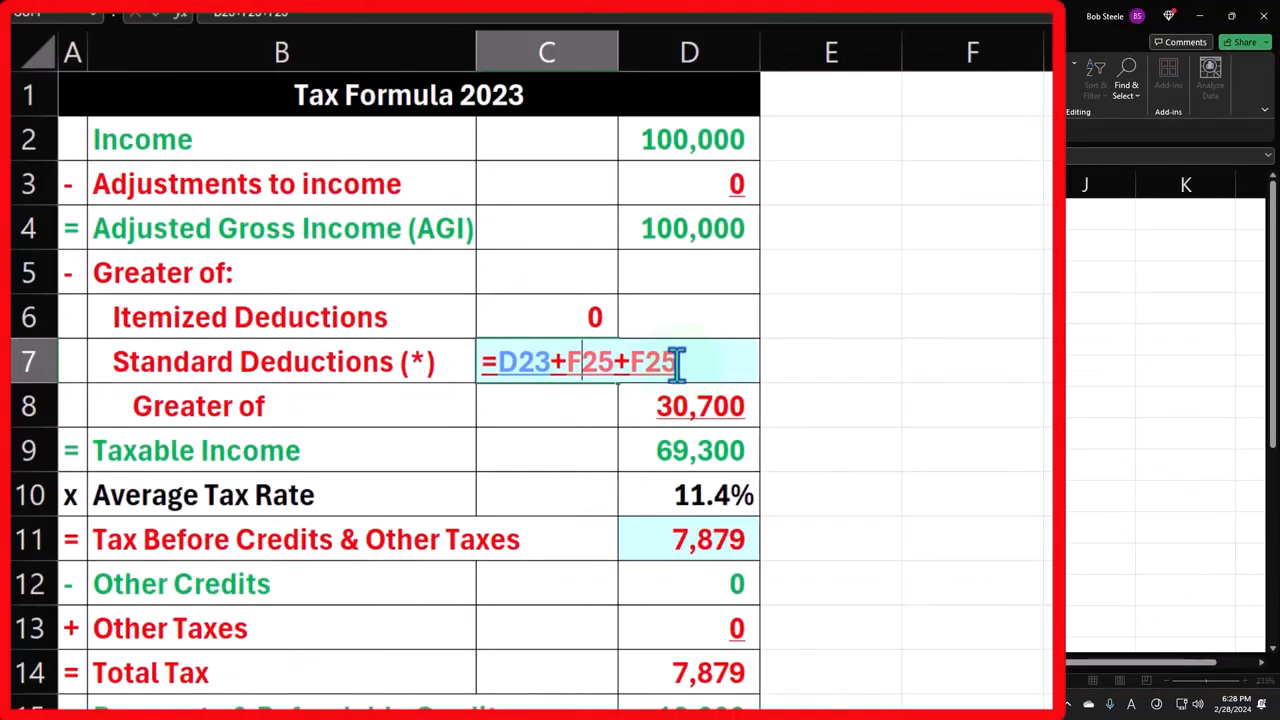
- Edit C7 to =D23+F25+F25+F25, lowering taxable income to 67,800
scroll("down", 3)
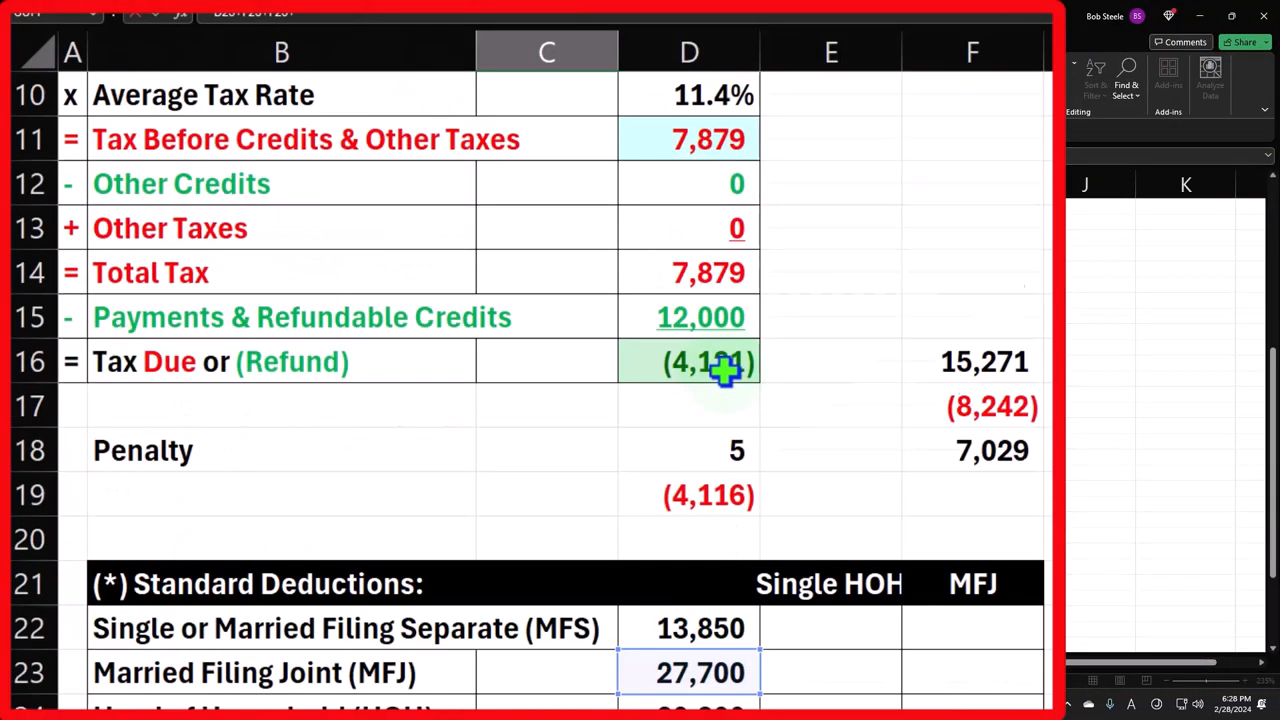
scroll("down", 3)
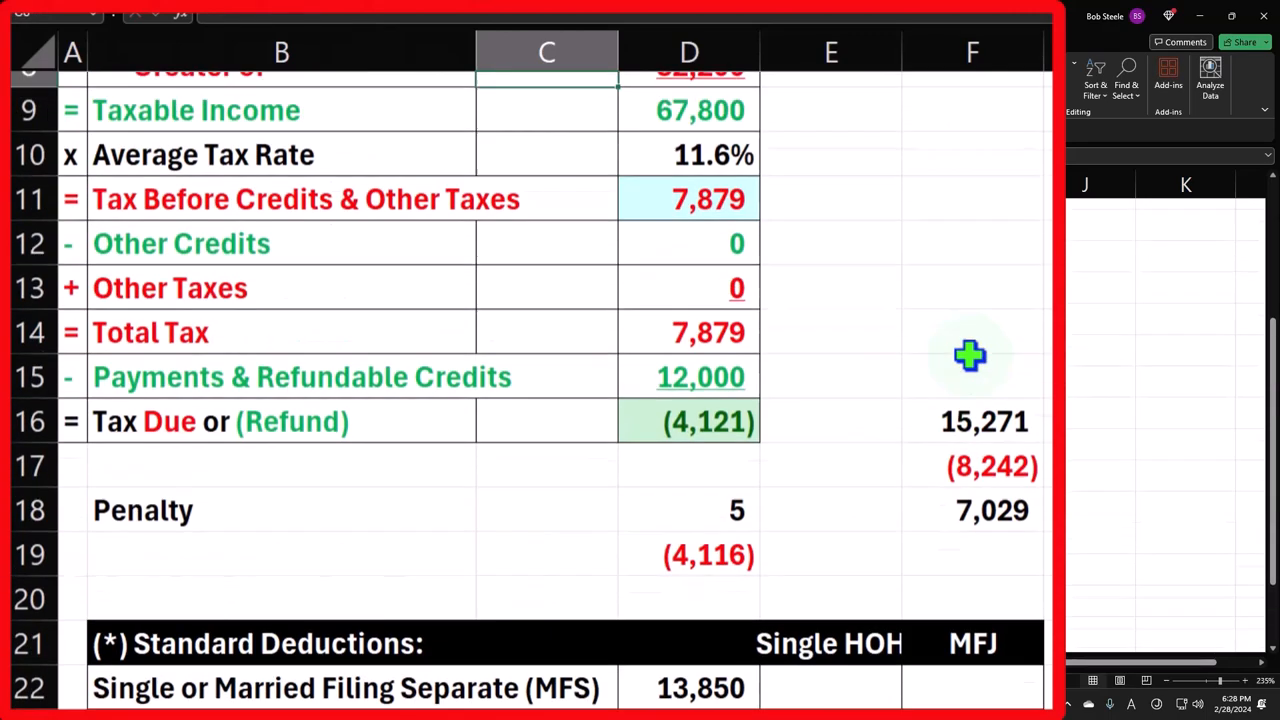